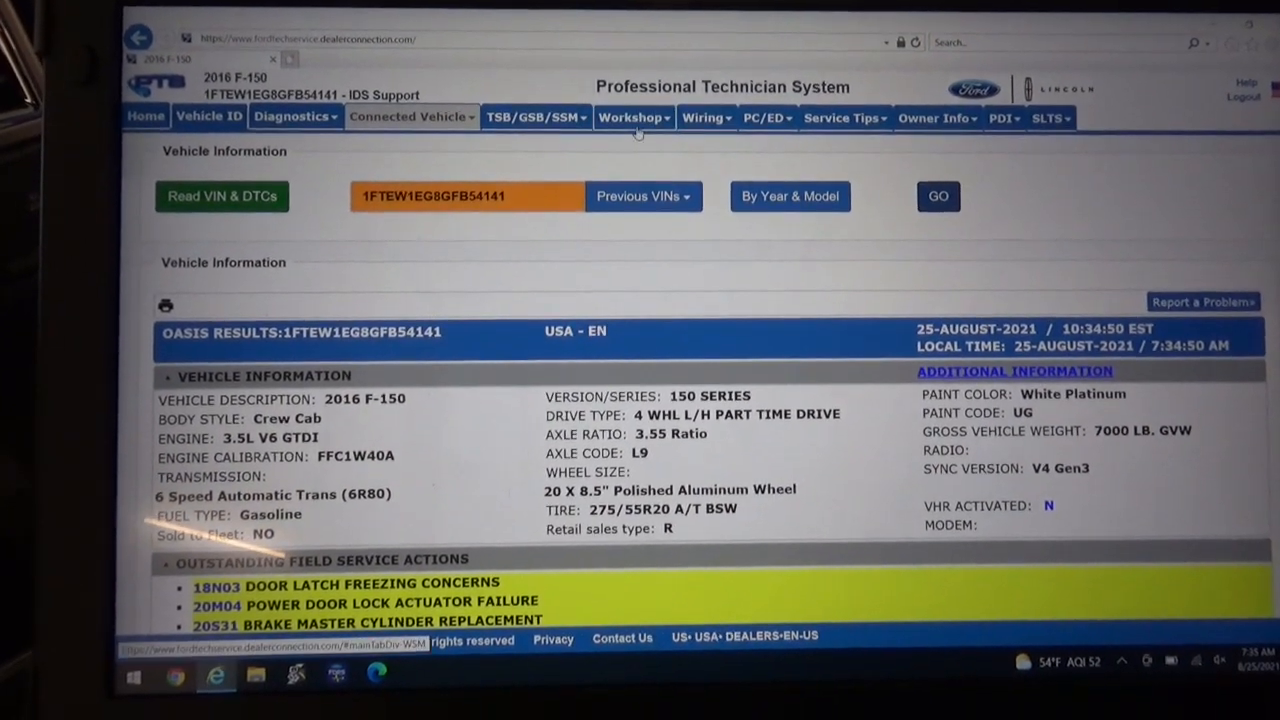
Bring up the 2016 F-150 workshop manual and launch its Master DTC Chart from Quick Links
click(632, 116)
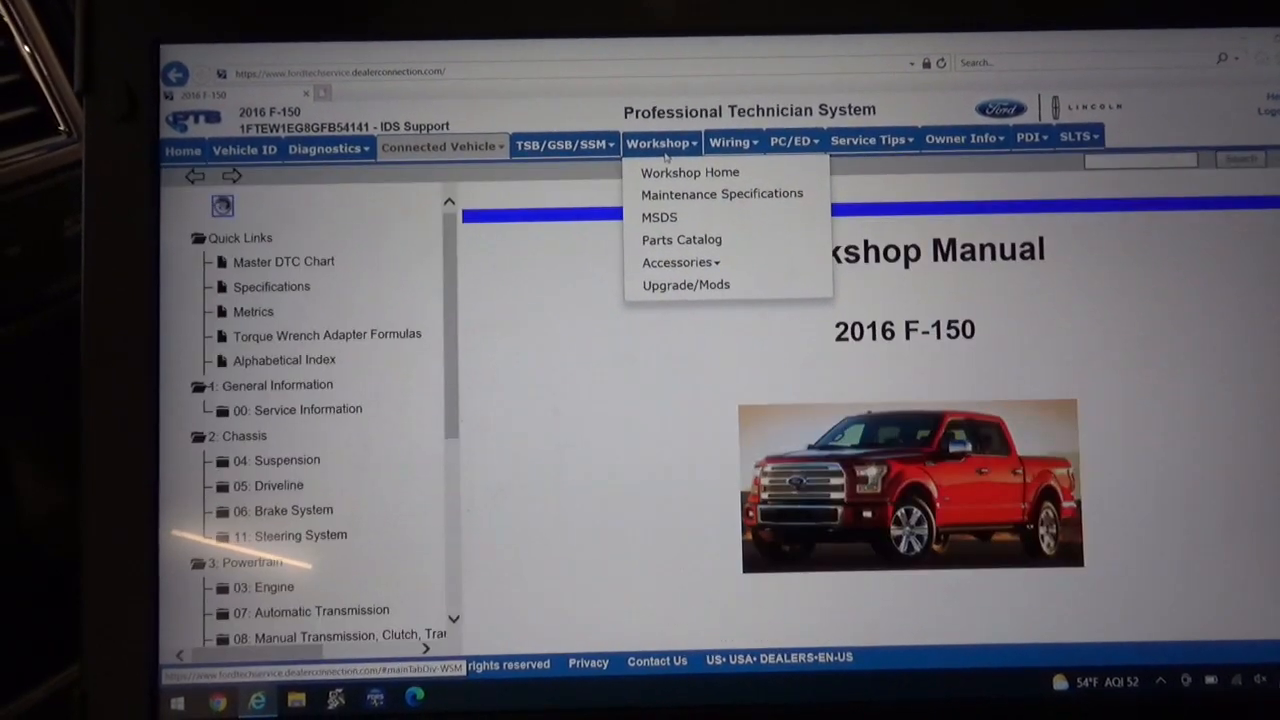
click(284, 248)
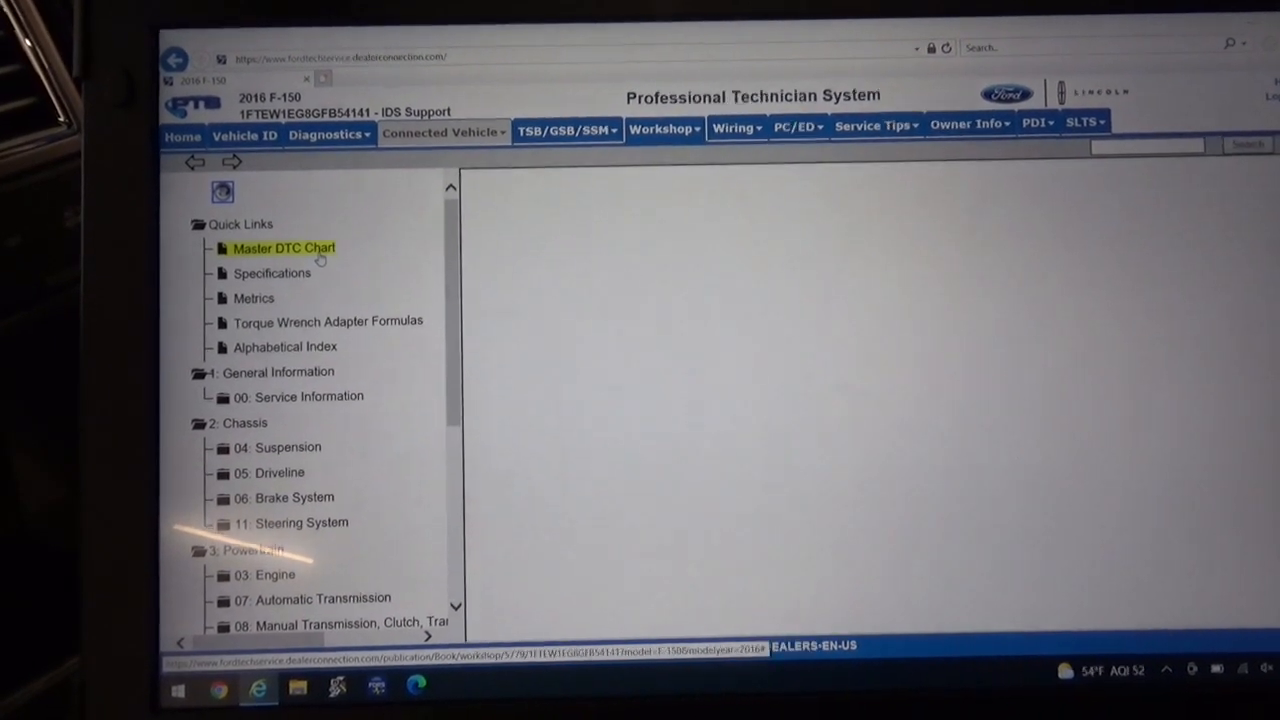
Locate the SCME row in the Master DTC Chart and follow its Front Seats diagnosis link
click(284, 248)
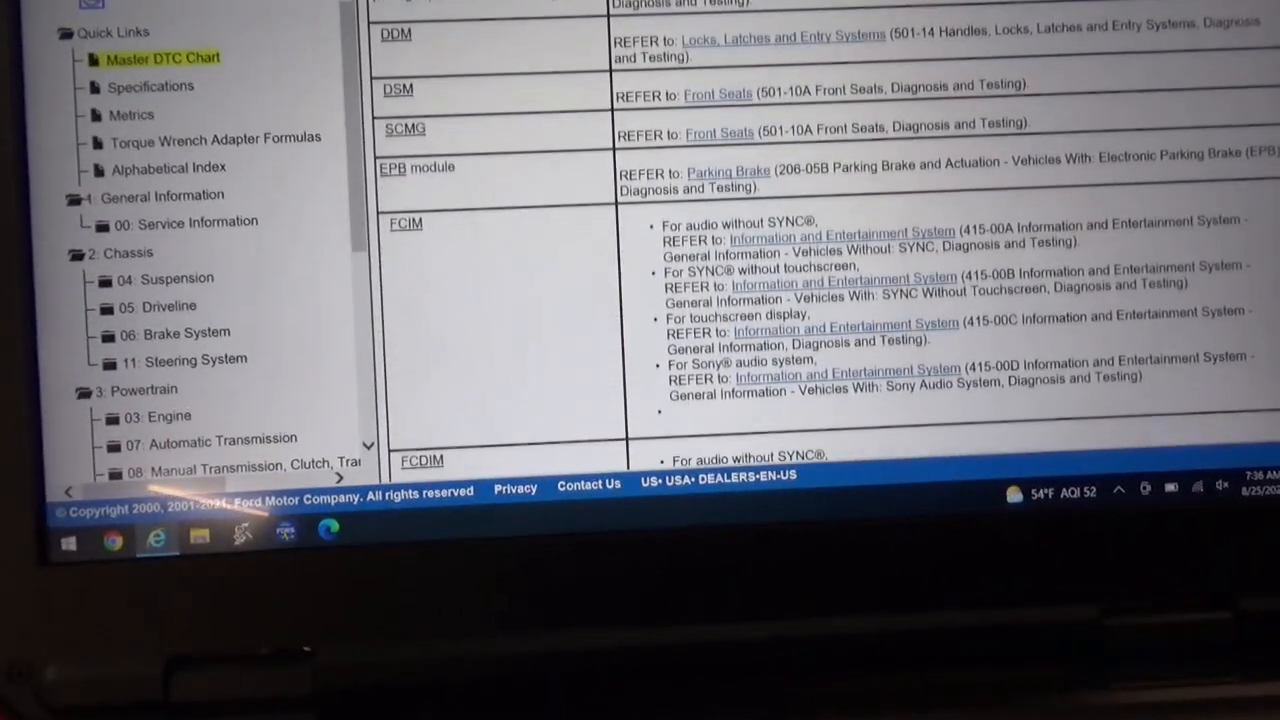
scroll(down, 3)
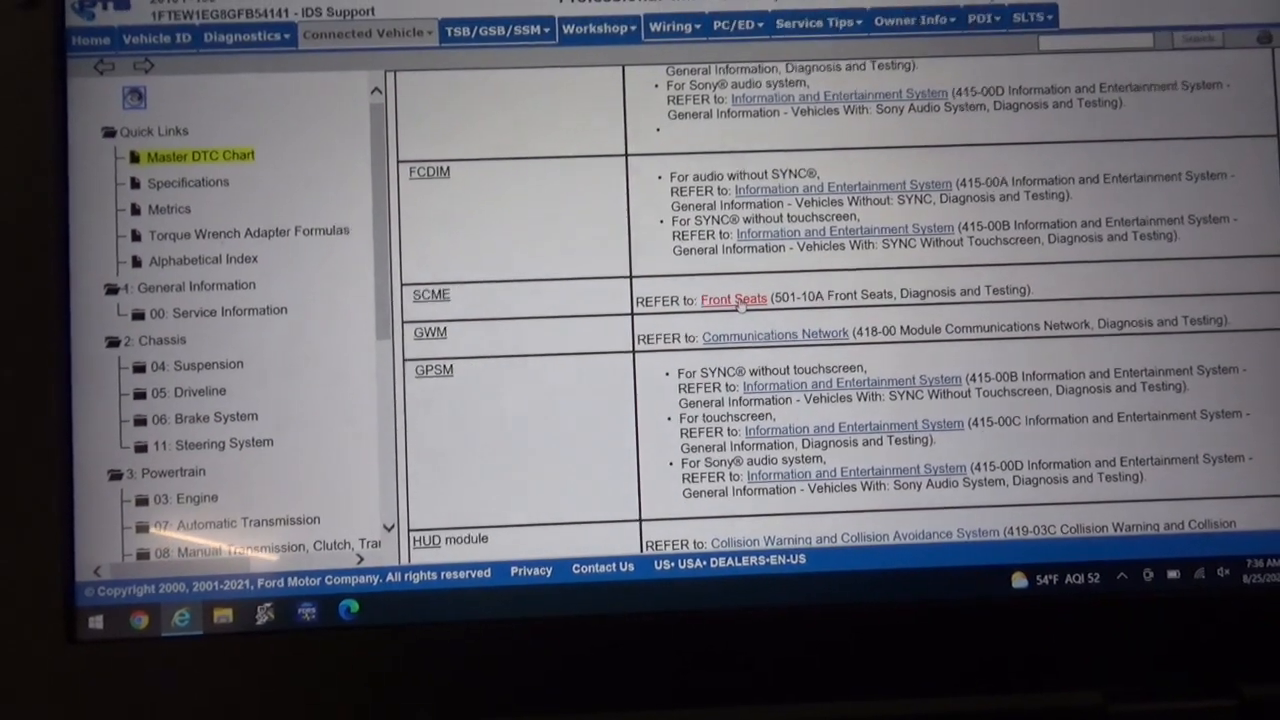
click(732, 298)
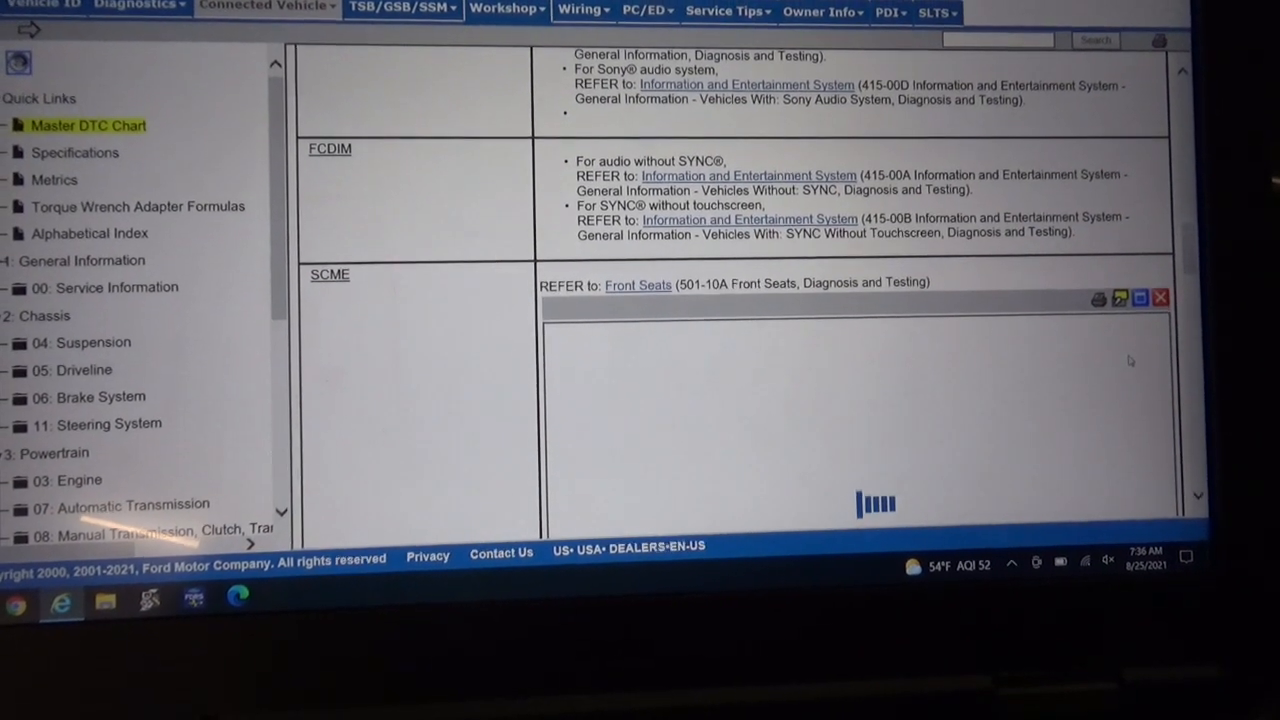
Show the Front Seats SCME DTC chart down to B272C Driver Differential Temperature Fault, Pinpoint Test AF
click(638, 284)
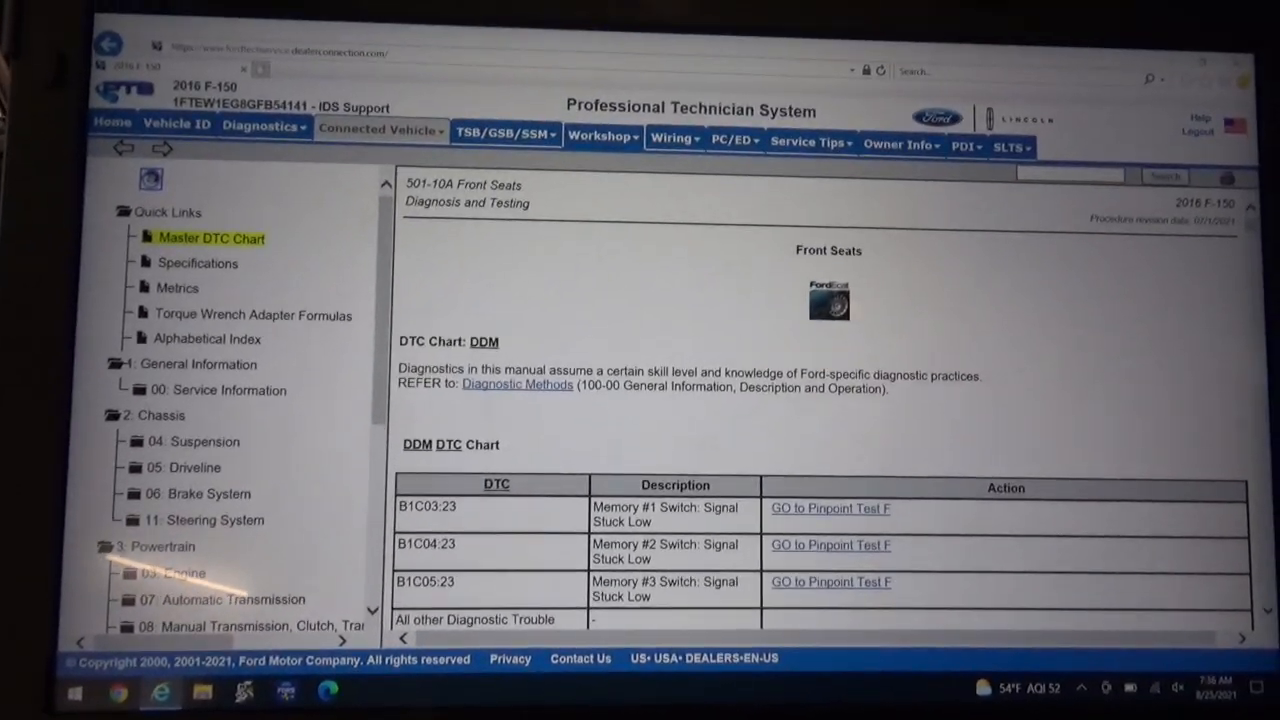
scroll(down, 3)
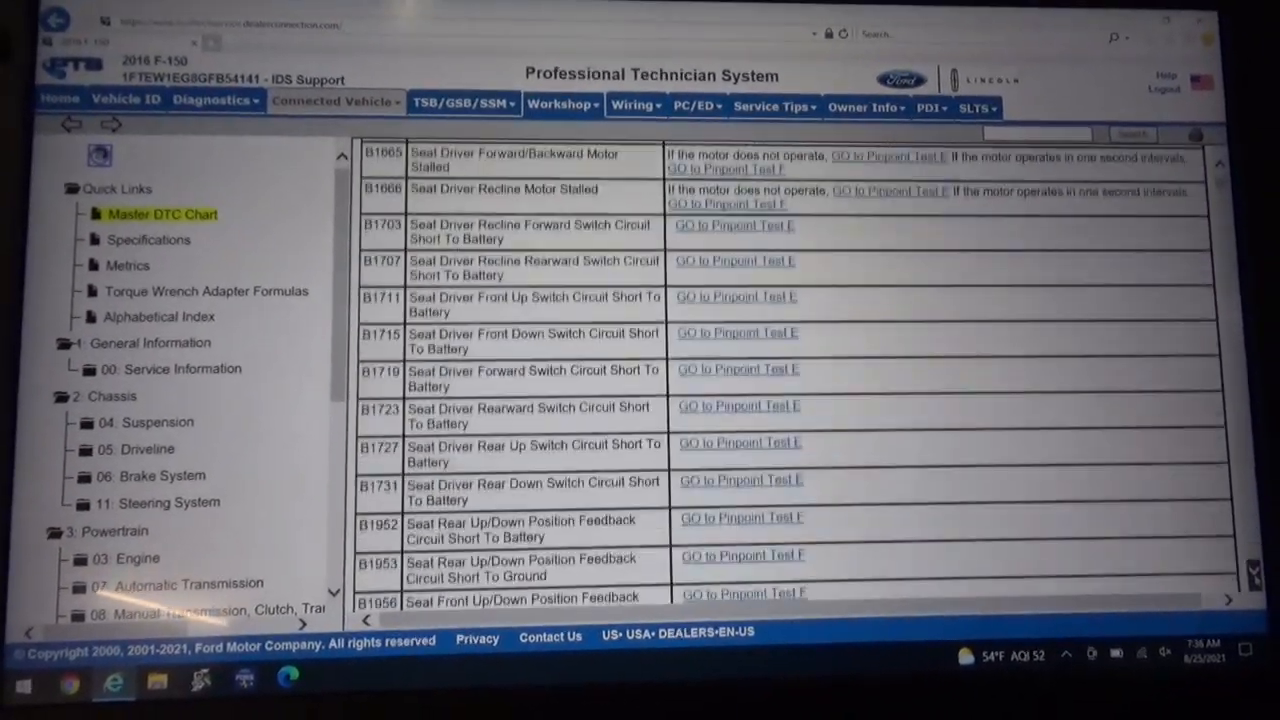
scroll(down, 3)
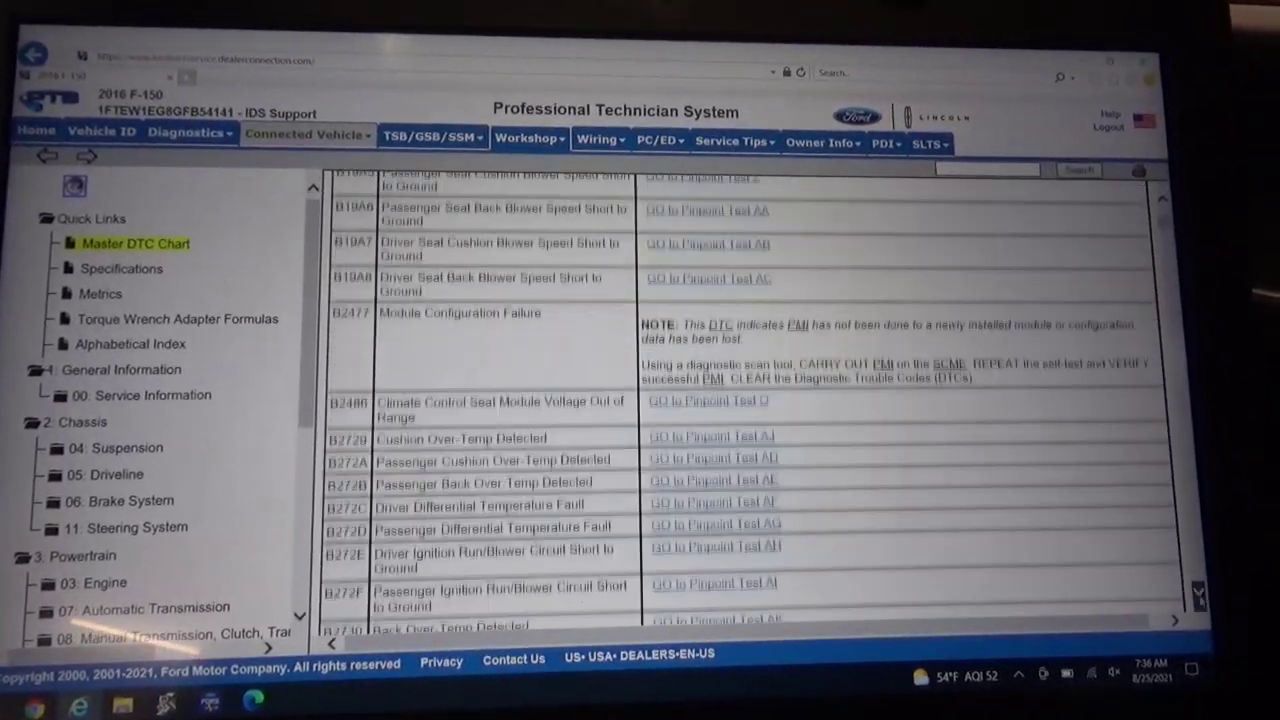
scroll(down, 3)
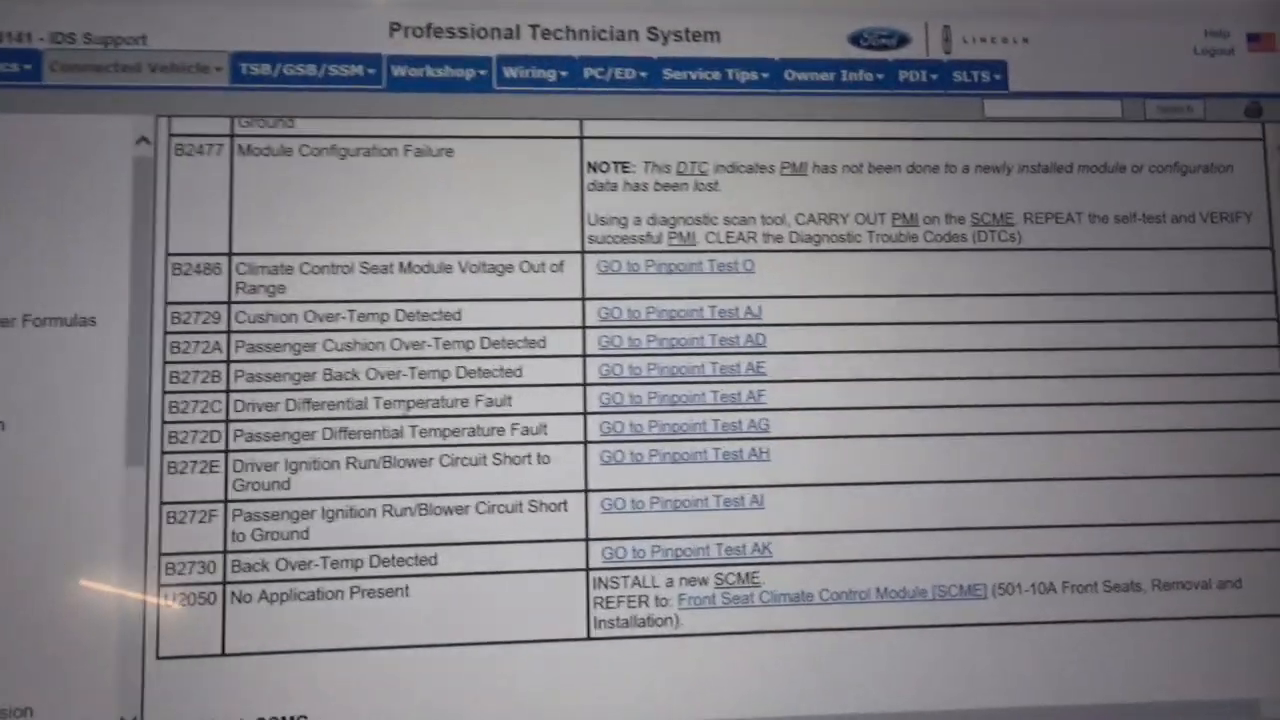
scroll(down, 3)
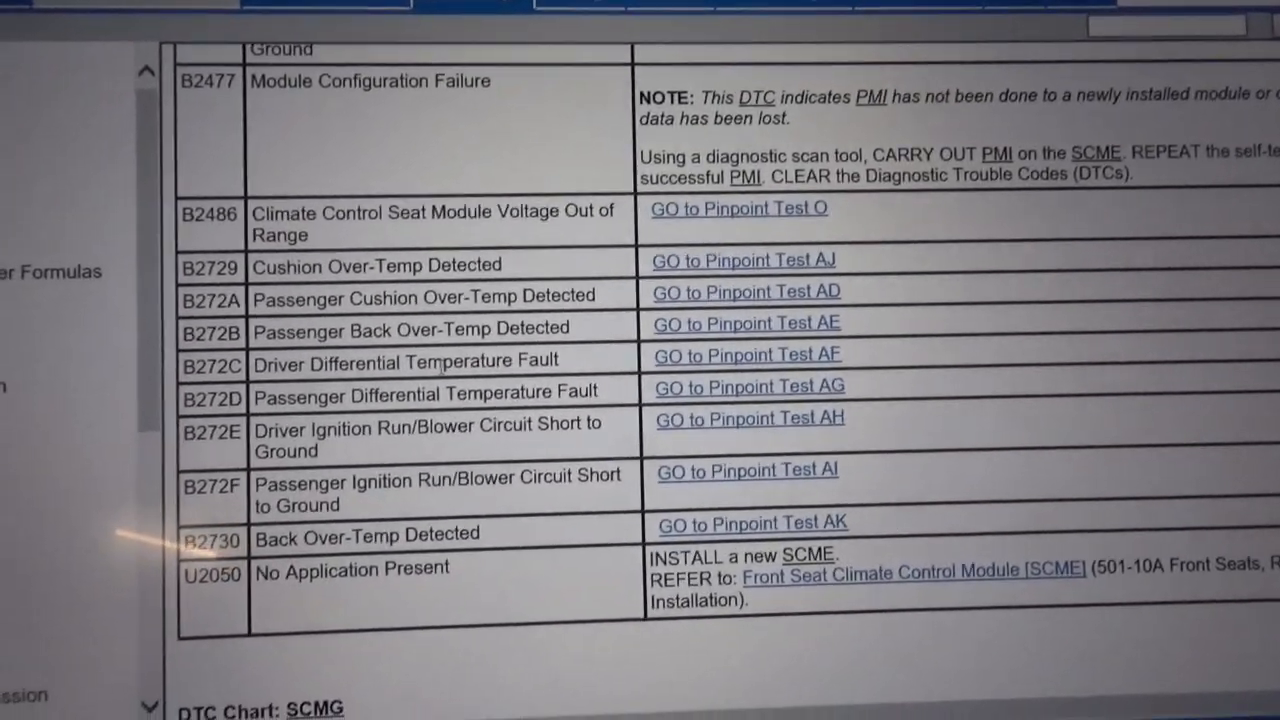